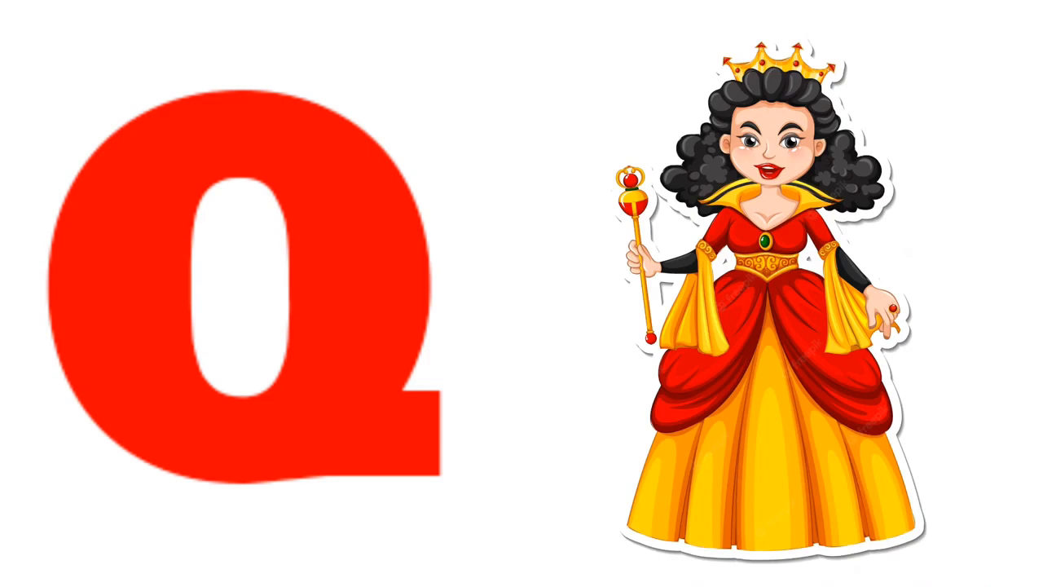
pyautogui.press('right')
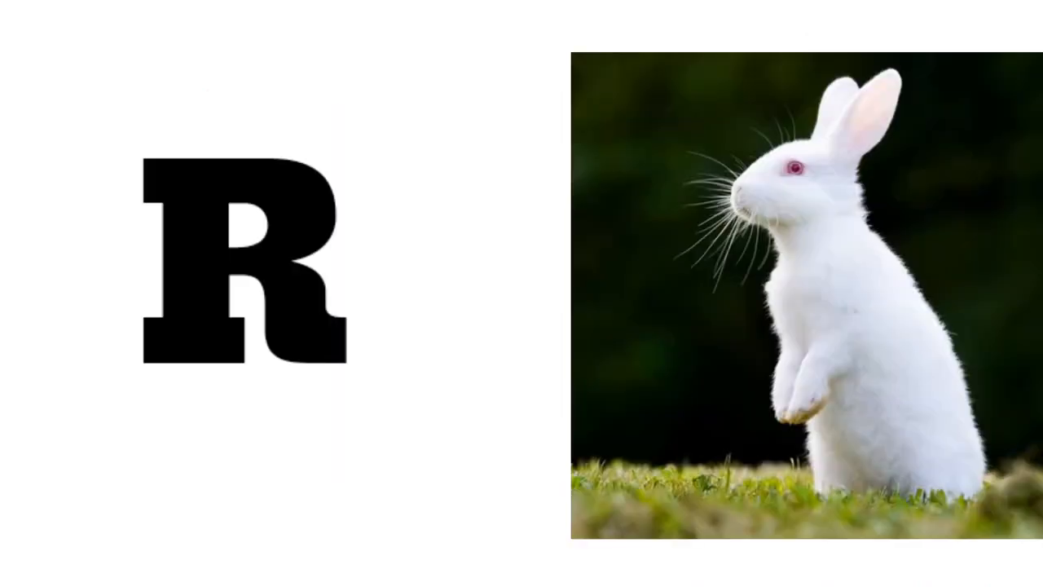